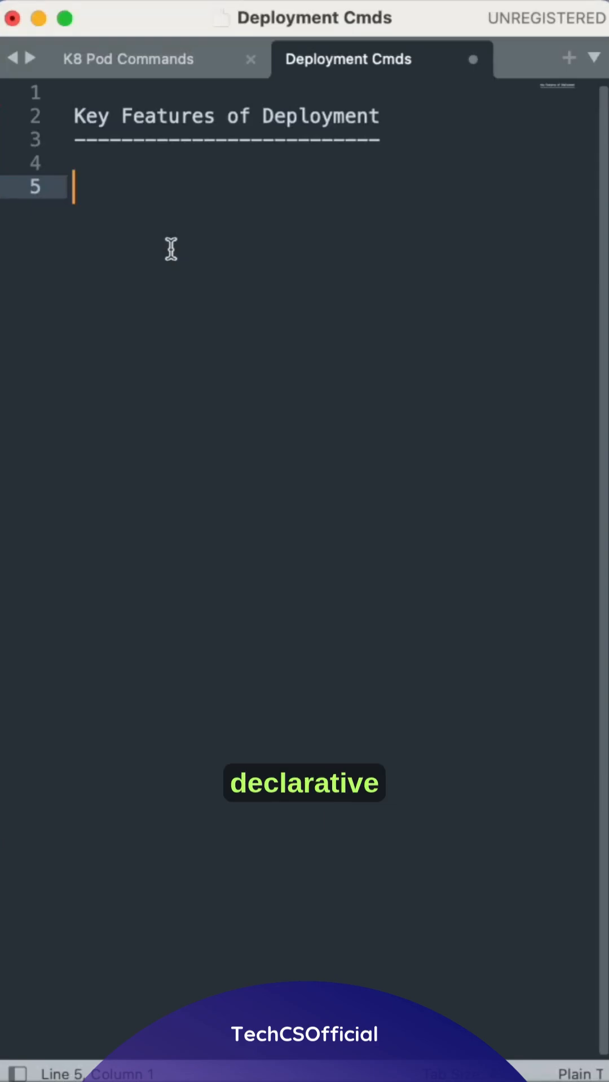
text(1.)
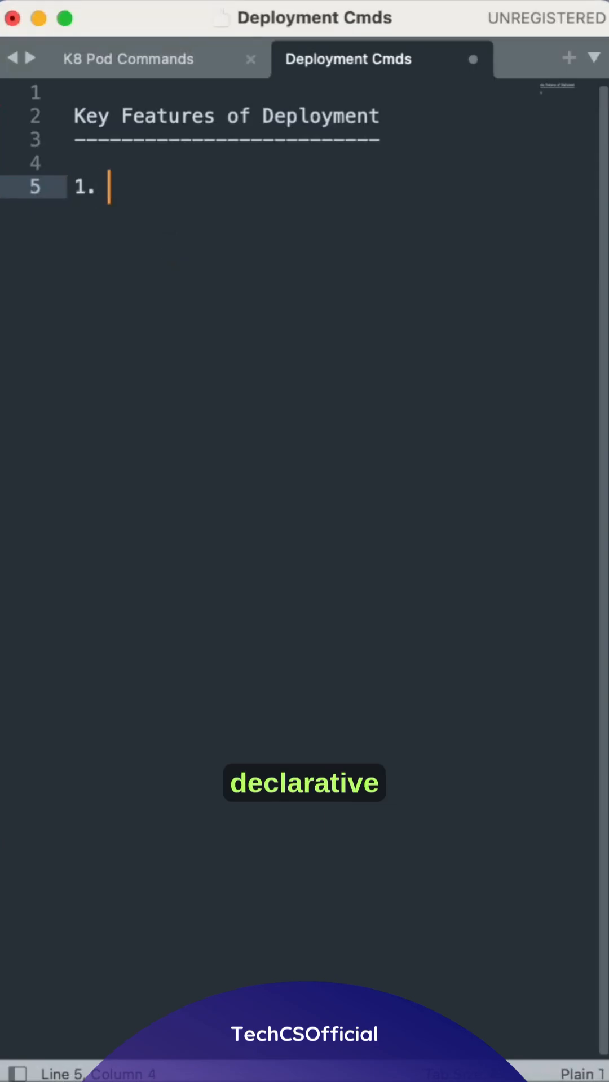
text(Declarative)
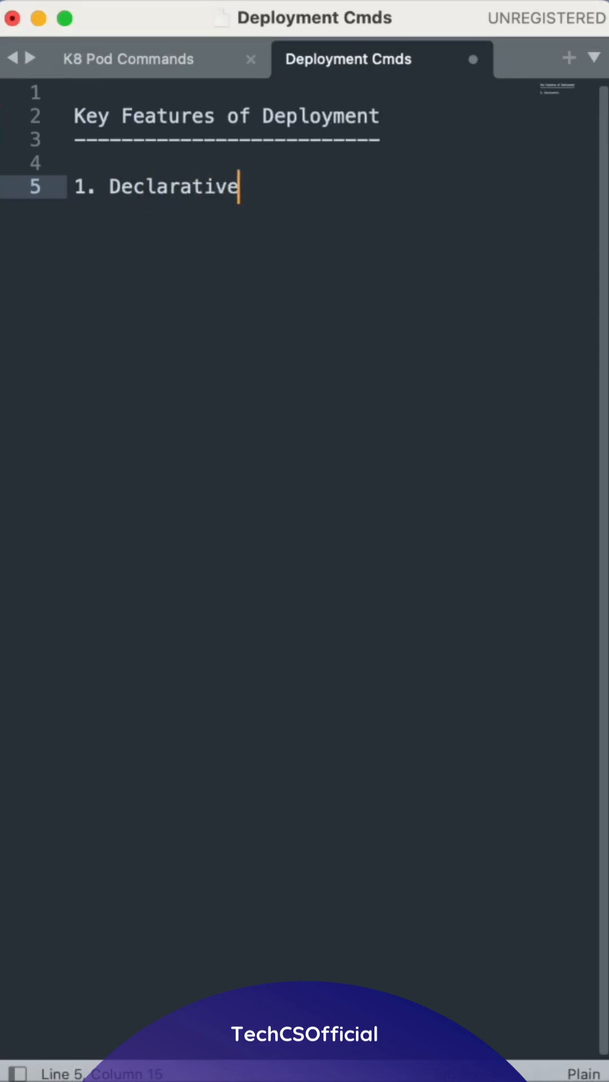
text(updates)
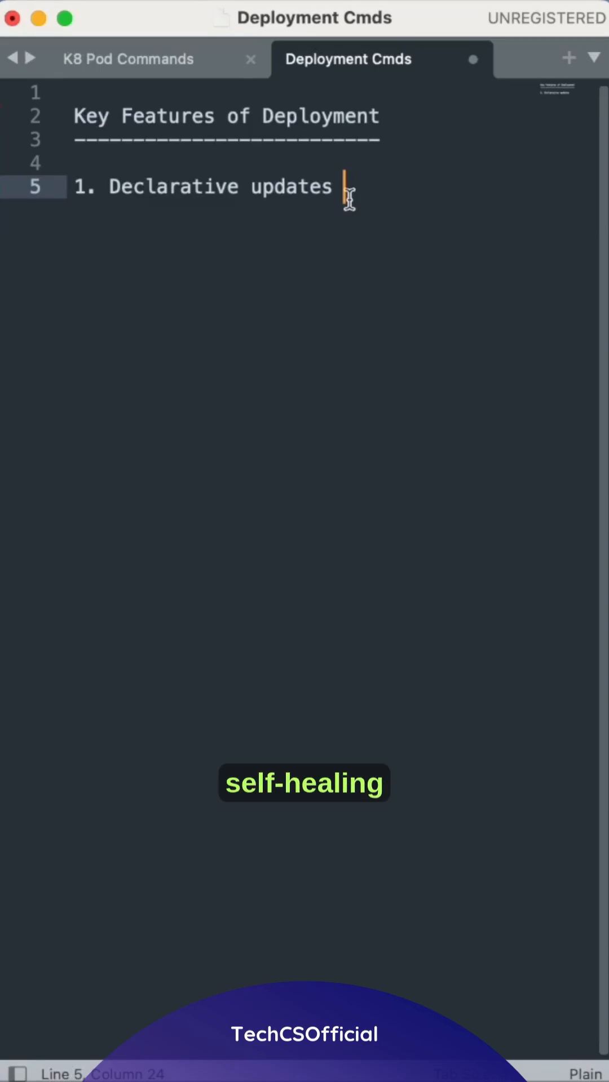
text(self heali)
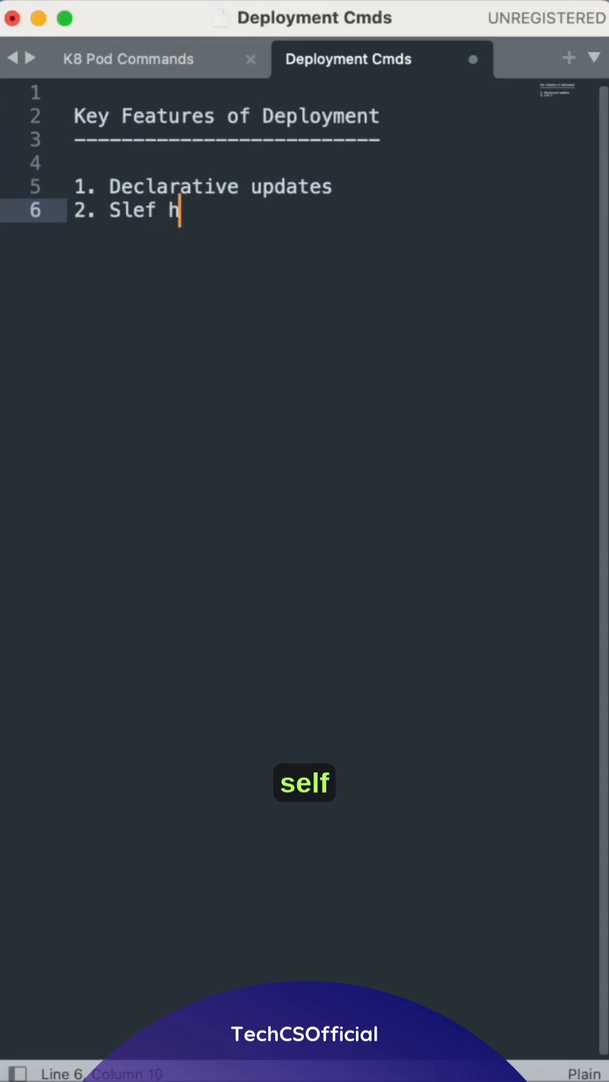
text(ealing)
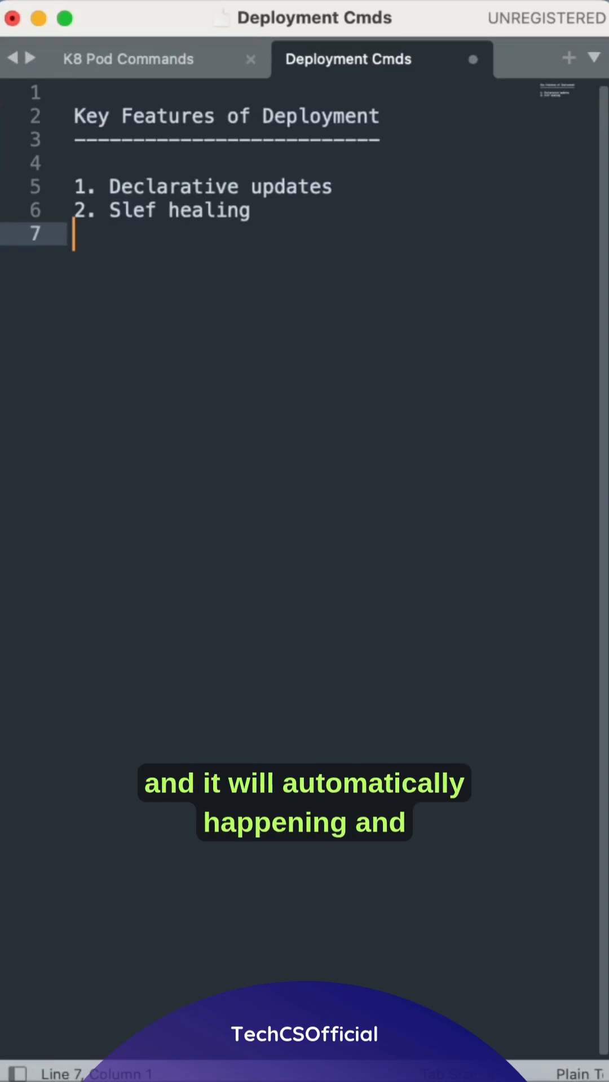
text(3)
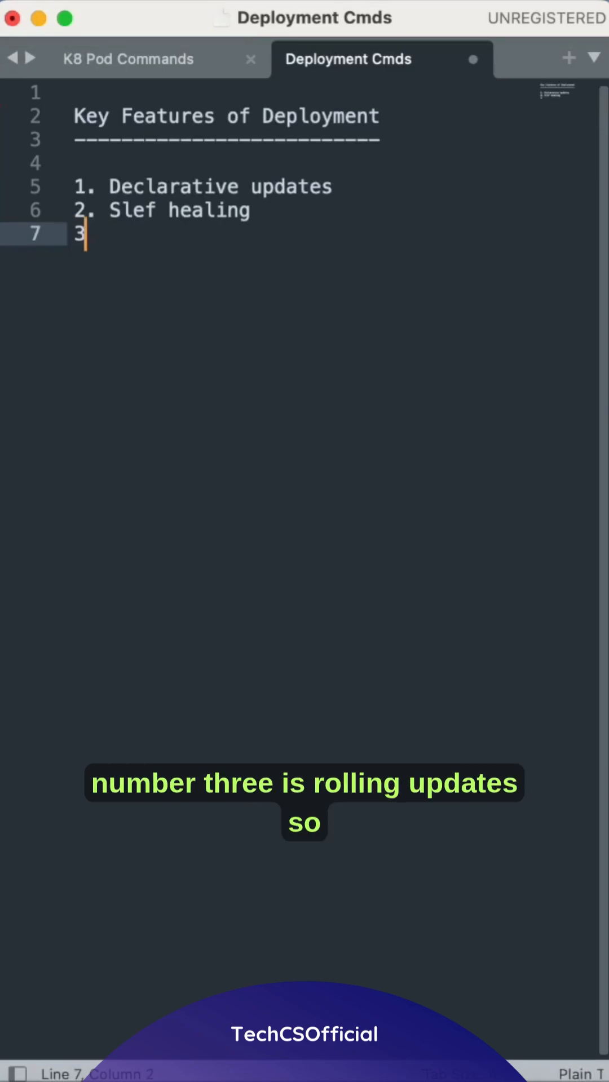
text(. rolling updates)
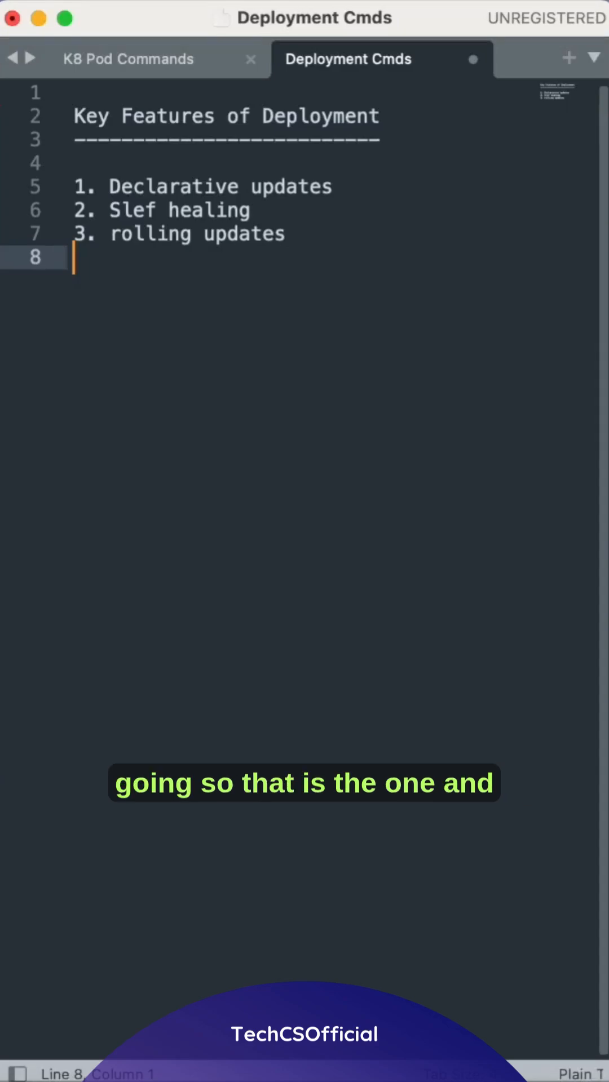
text(4.)
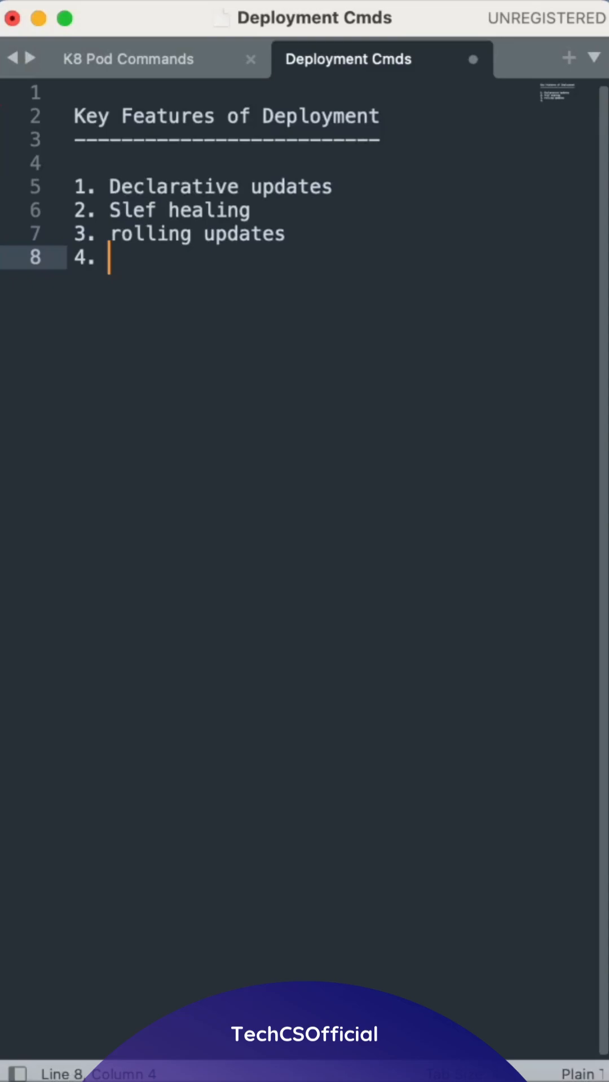
text(rollabc)
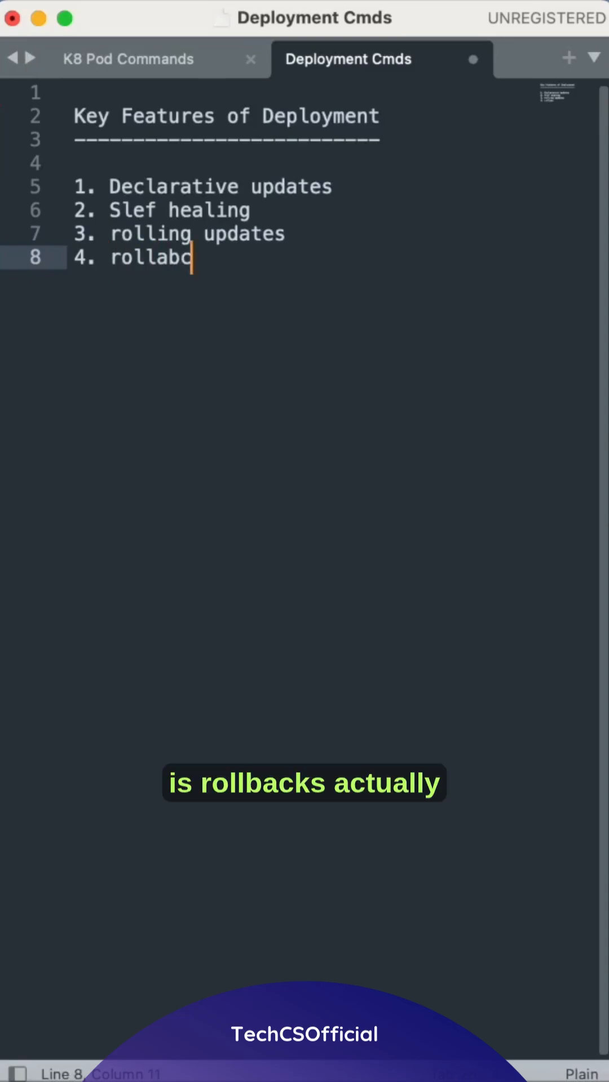
text(cks)
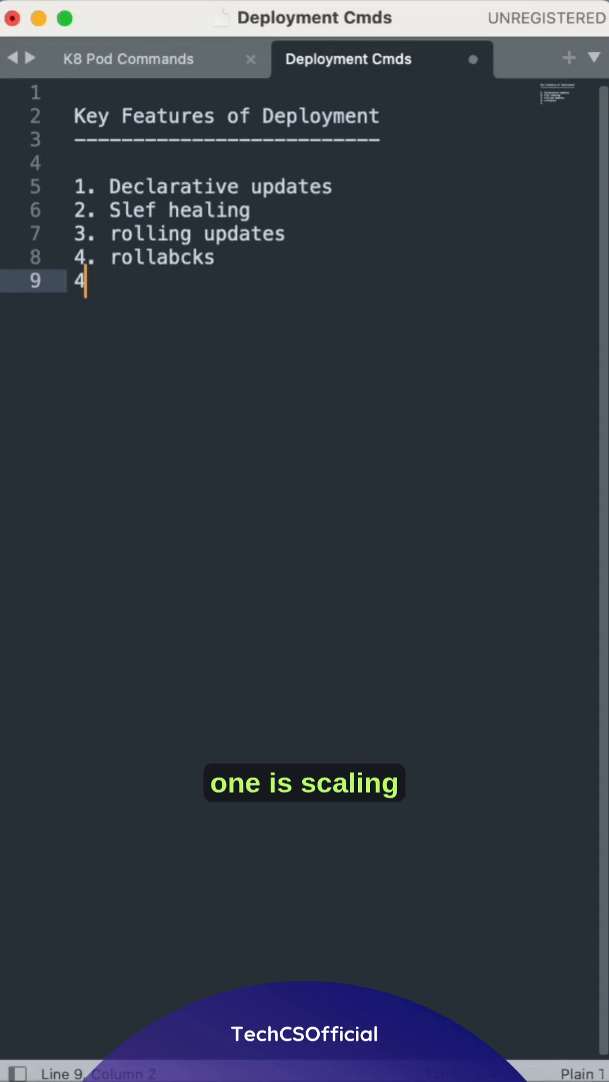
text(5.)
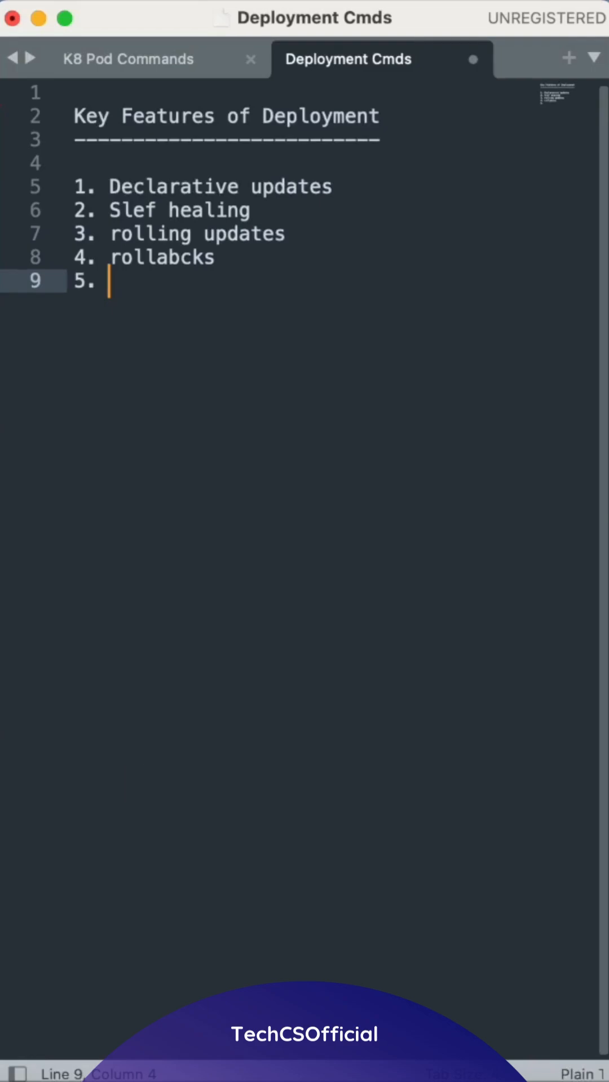
text(scaling)
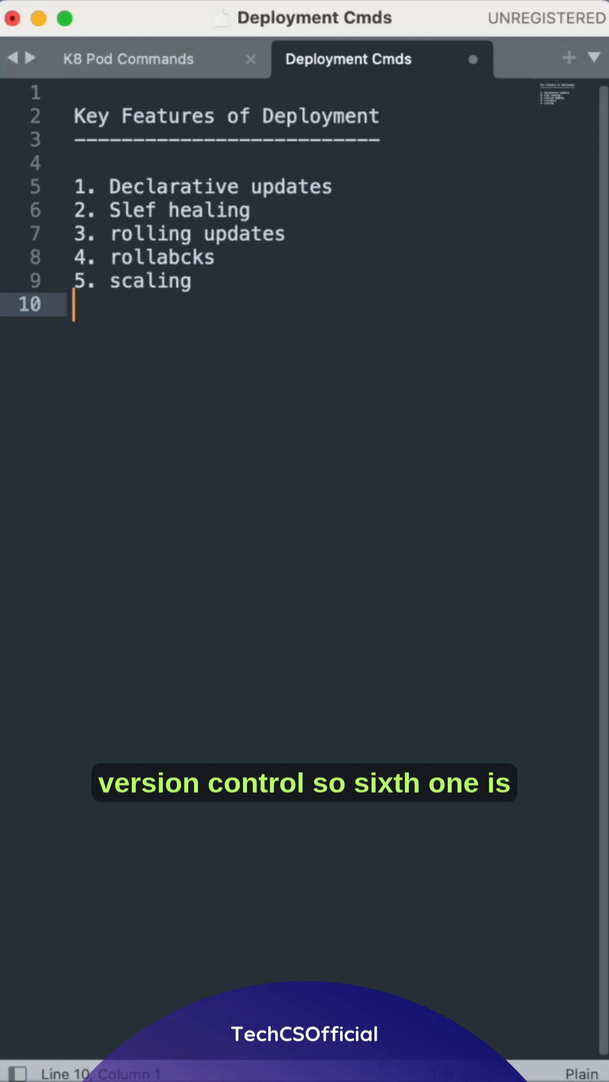
text(6)
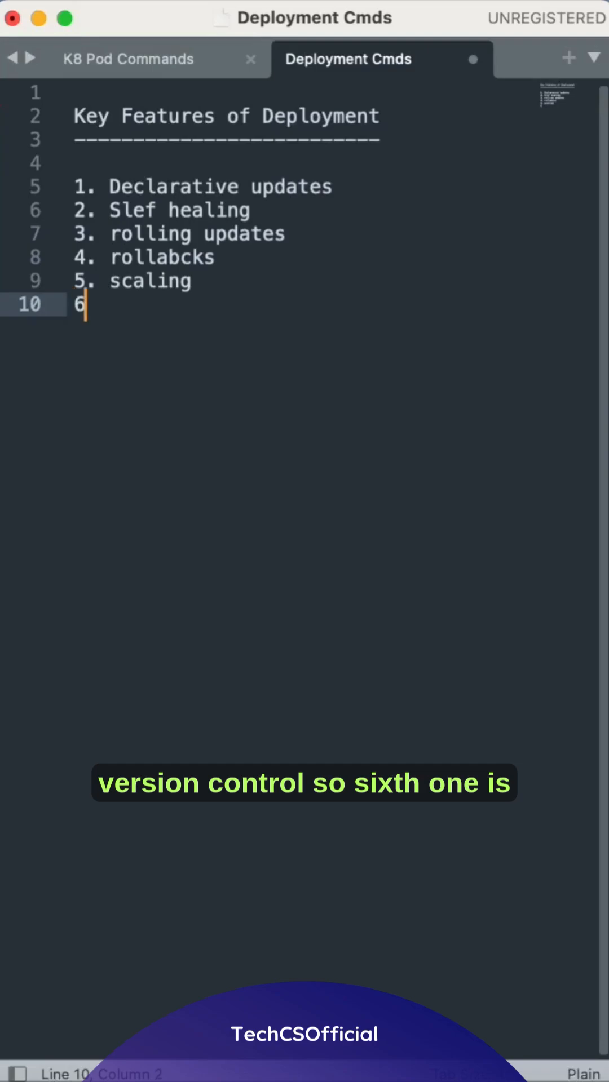
text(. Vr)
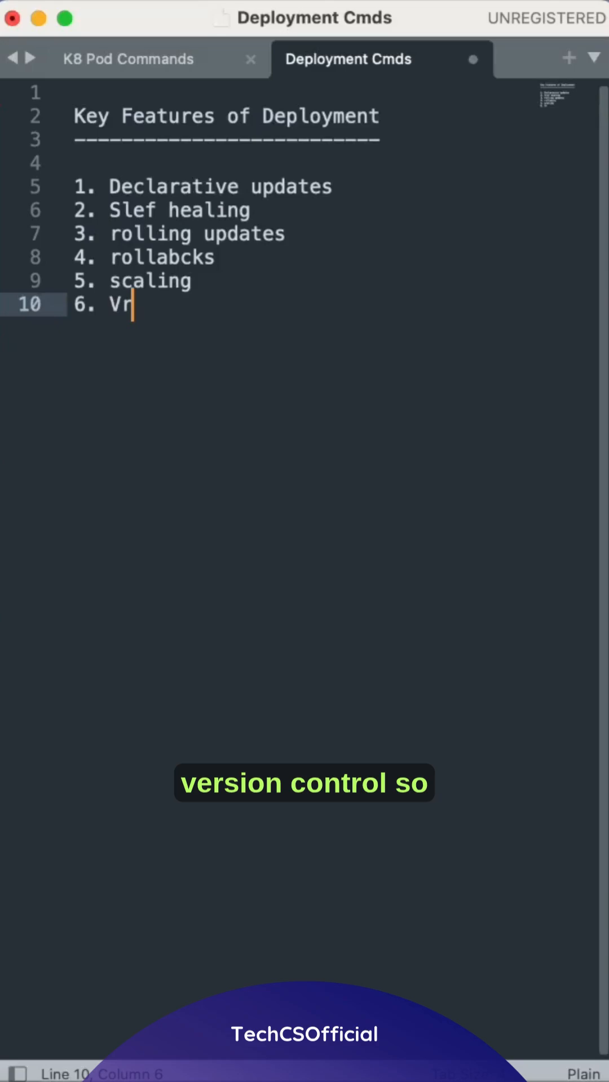
text(ersin)
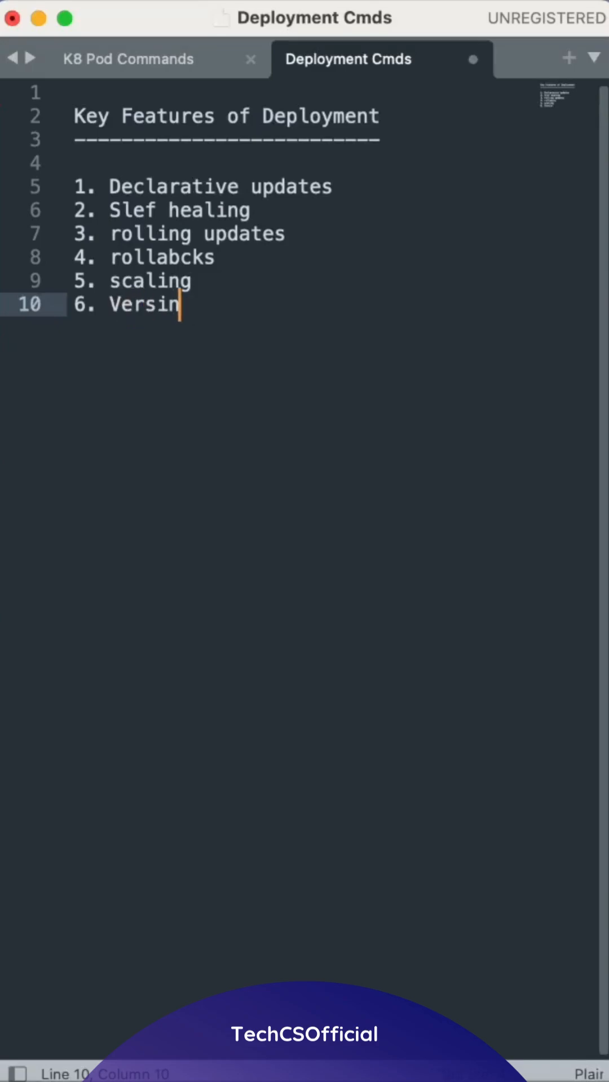
text(on control)
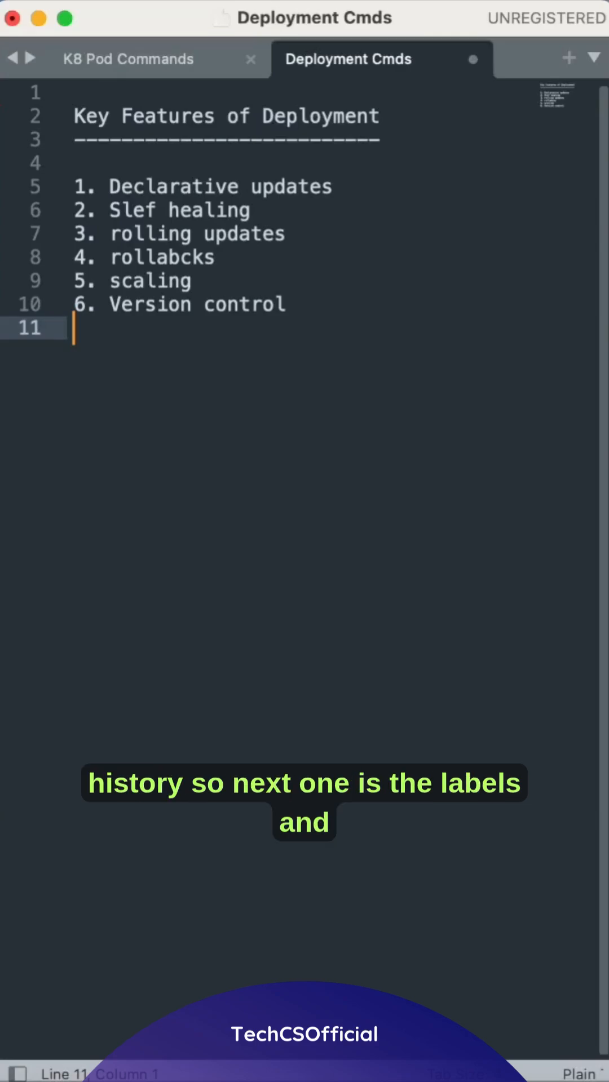
text(7. a)
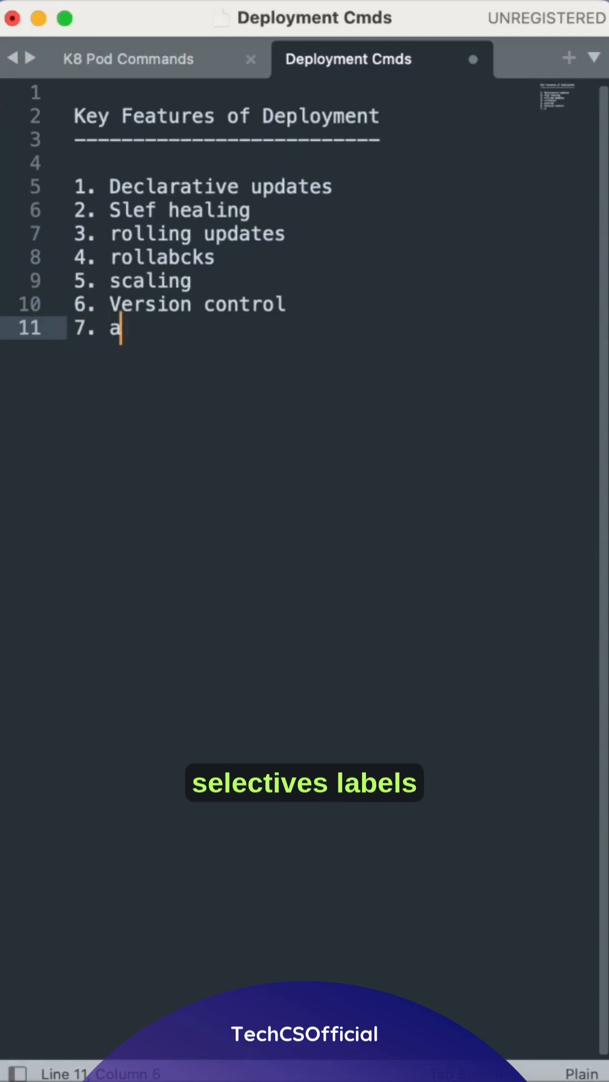
text(labels)
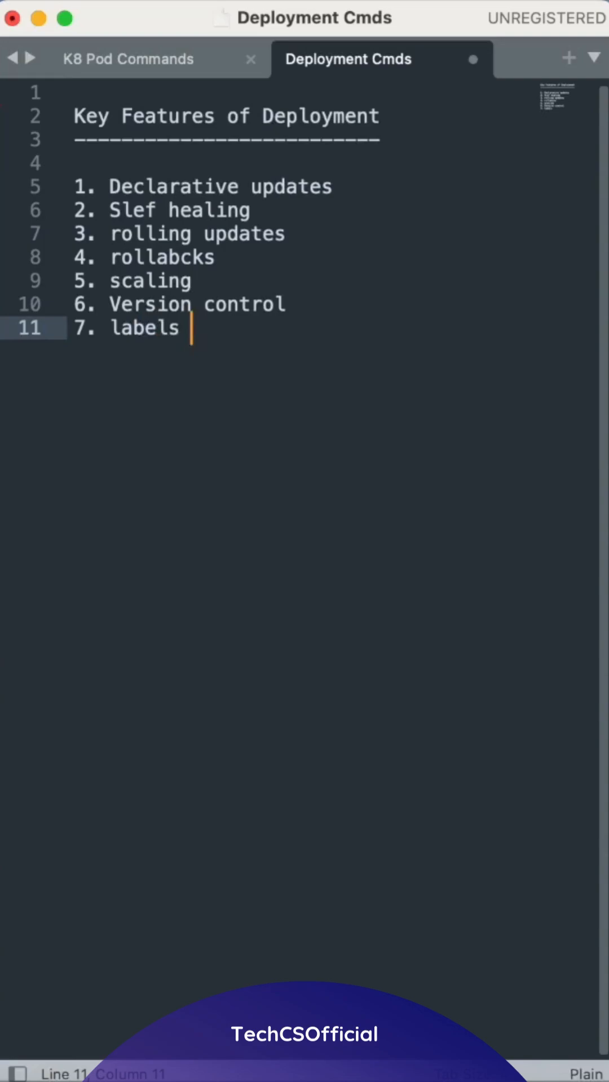
text(and selc)
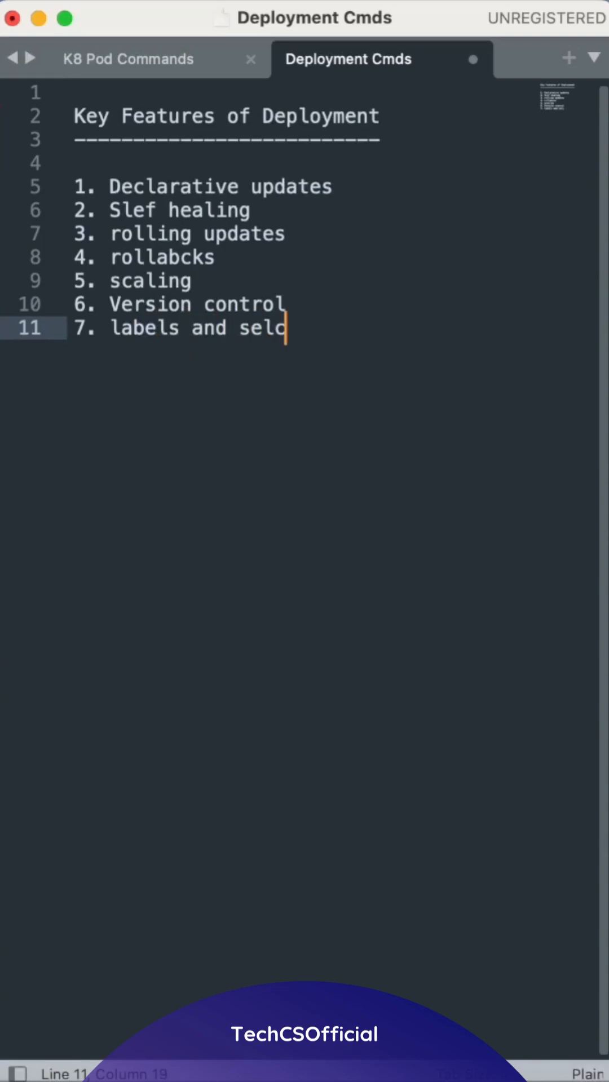
text(ctors)
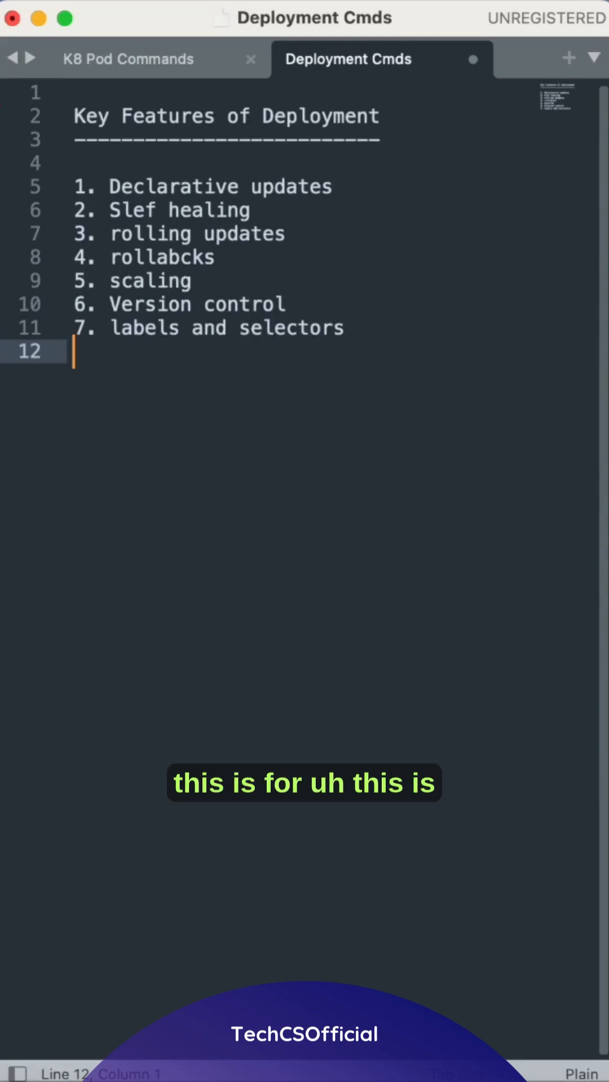
mouse_move(110, 282)
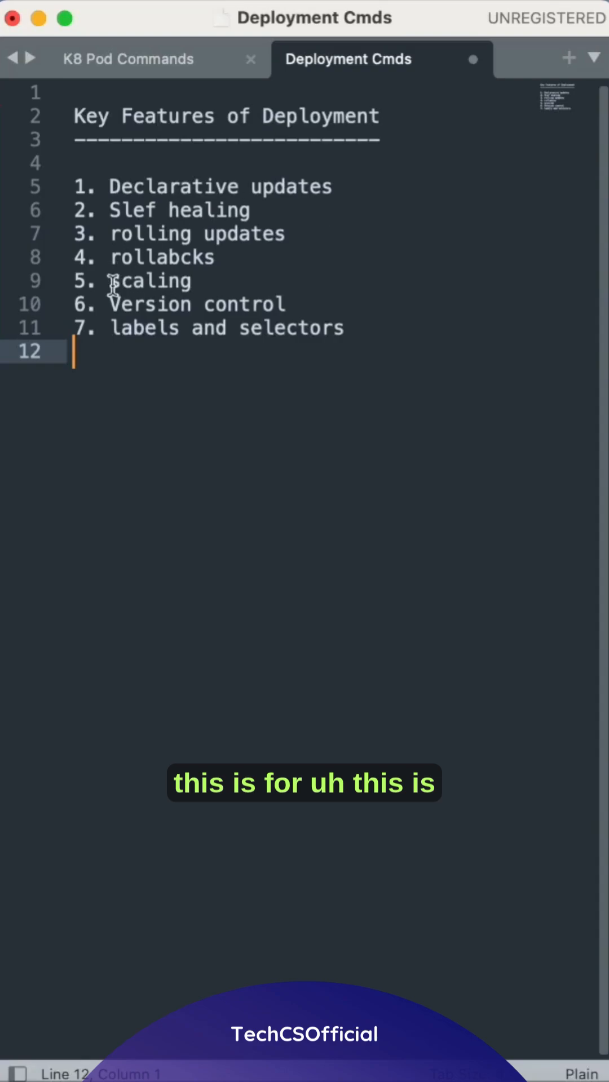